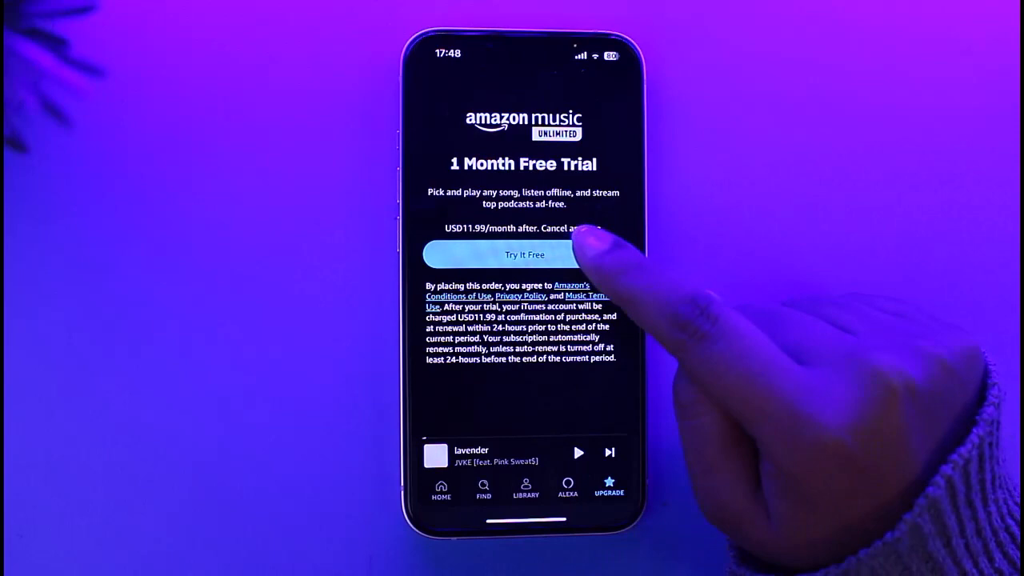
- Dismiss the free-trial offer, go to the Library and bring up its options list
click(525, 254)
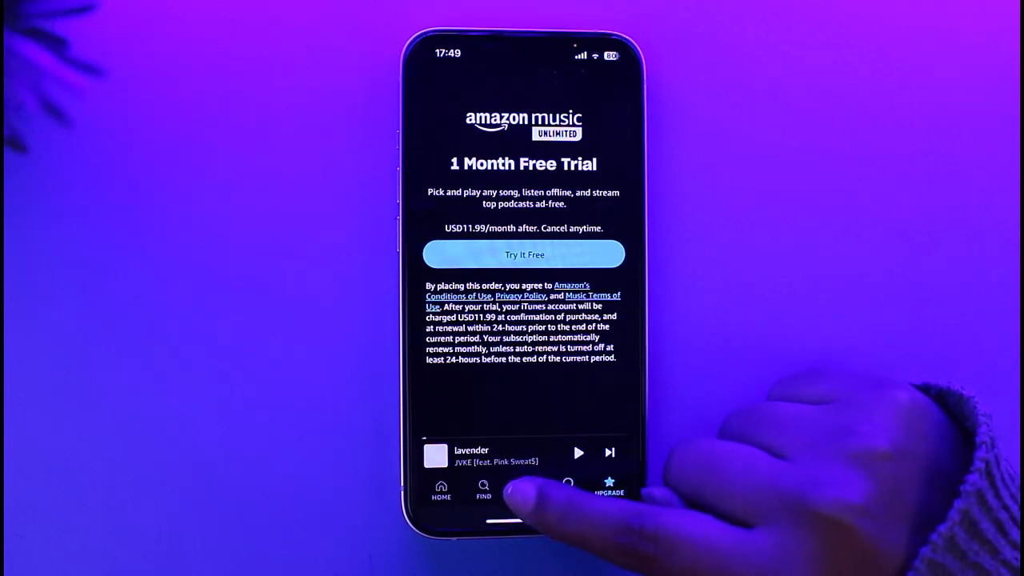
click(525, 488)
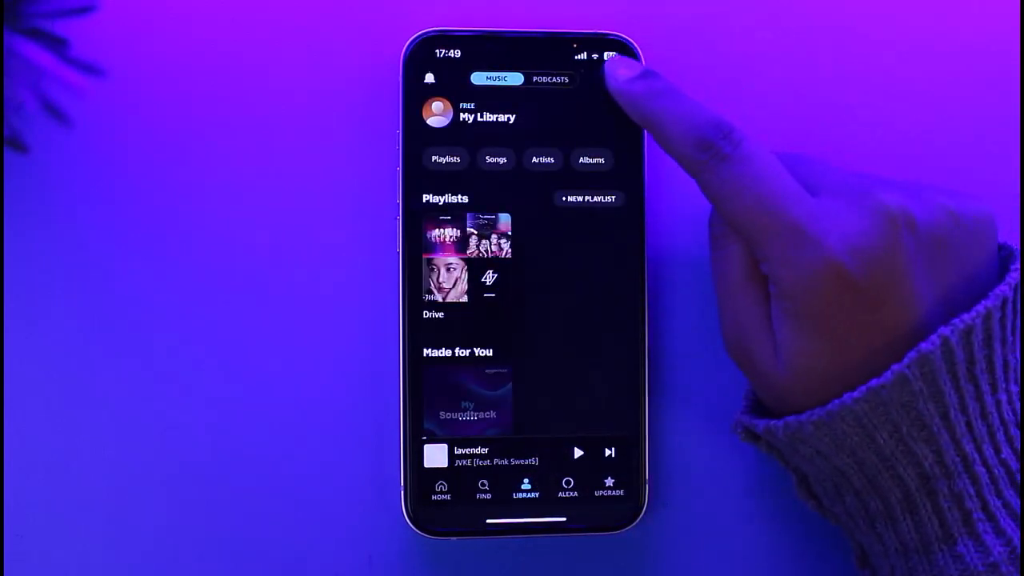
click(617, 80)
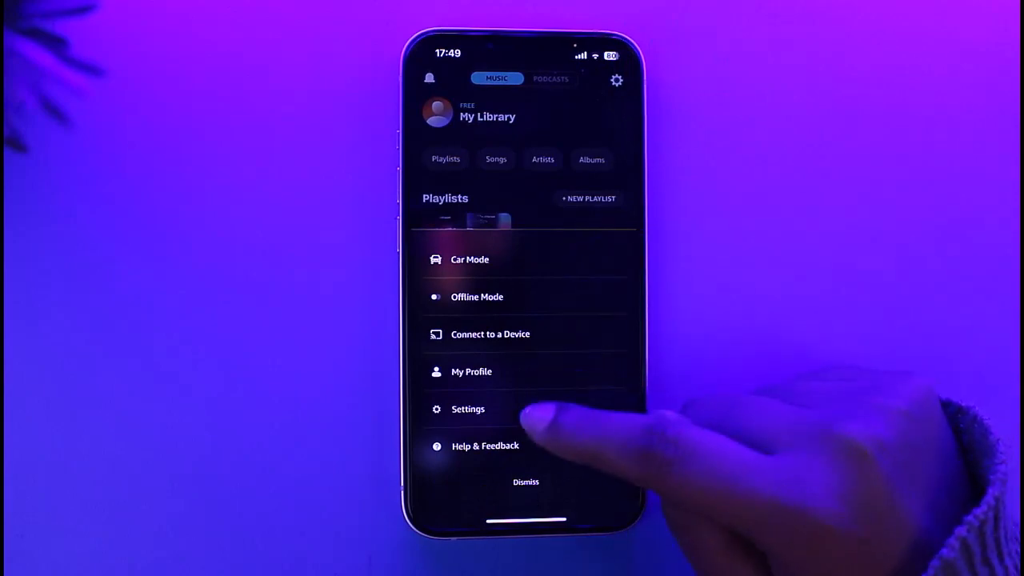
- Go into Settings and scroll down to the playback, Waze and Car Mode options
click(467, 409)
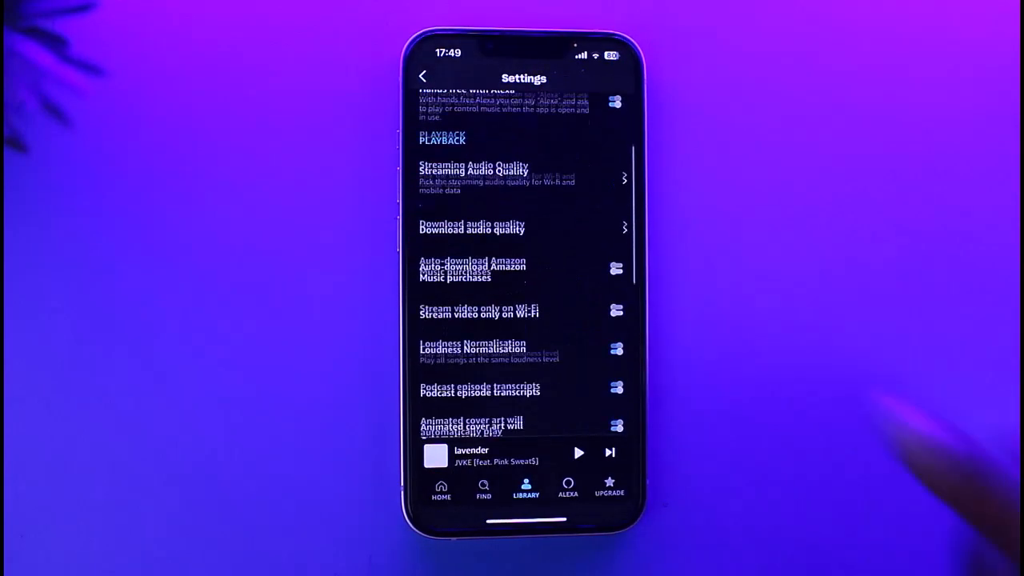
scroll(down, 3)
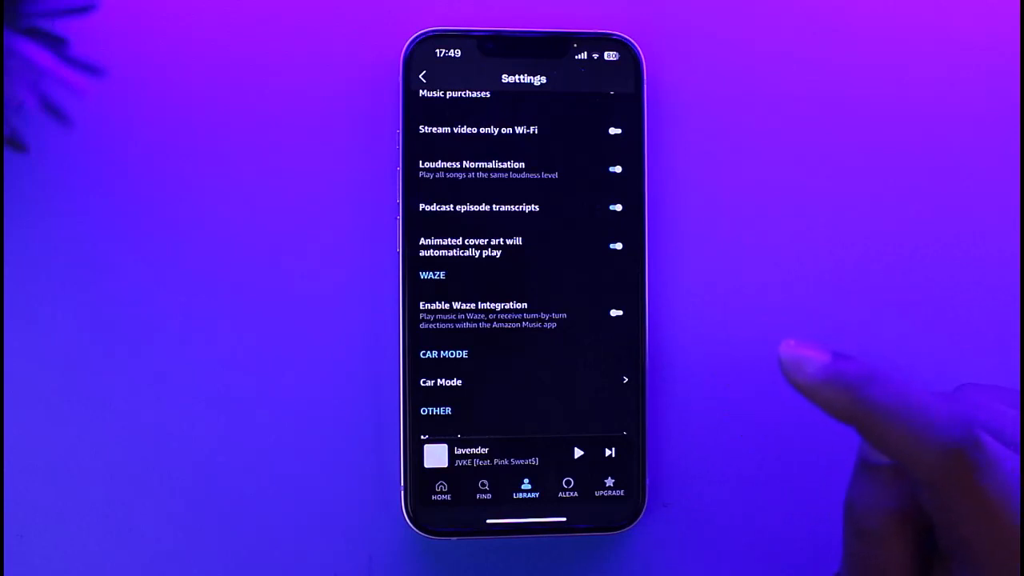
mouse_move(800, 376)
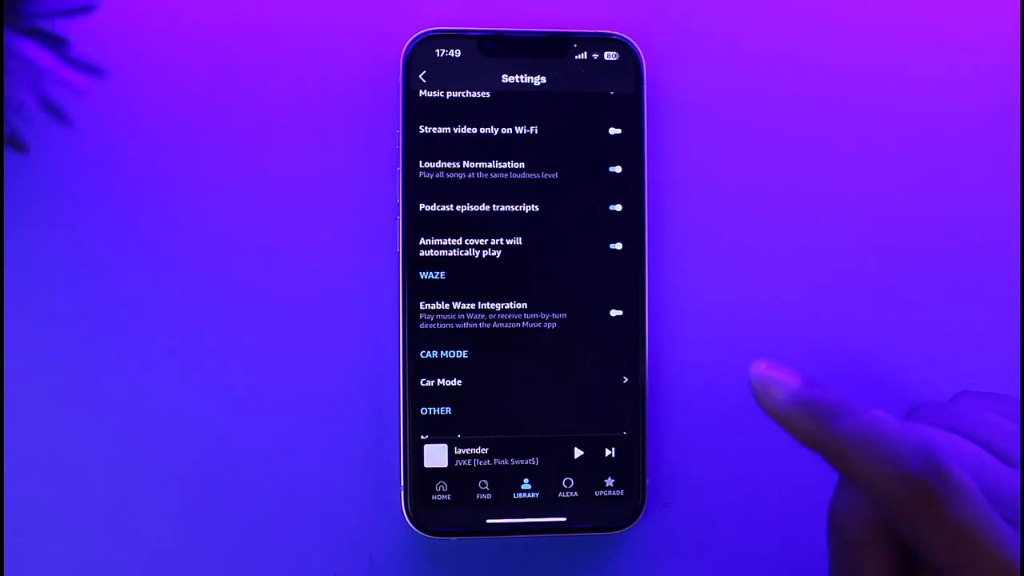
mouse_move(768, 376)
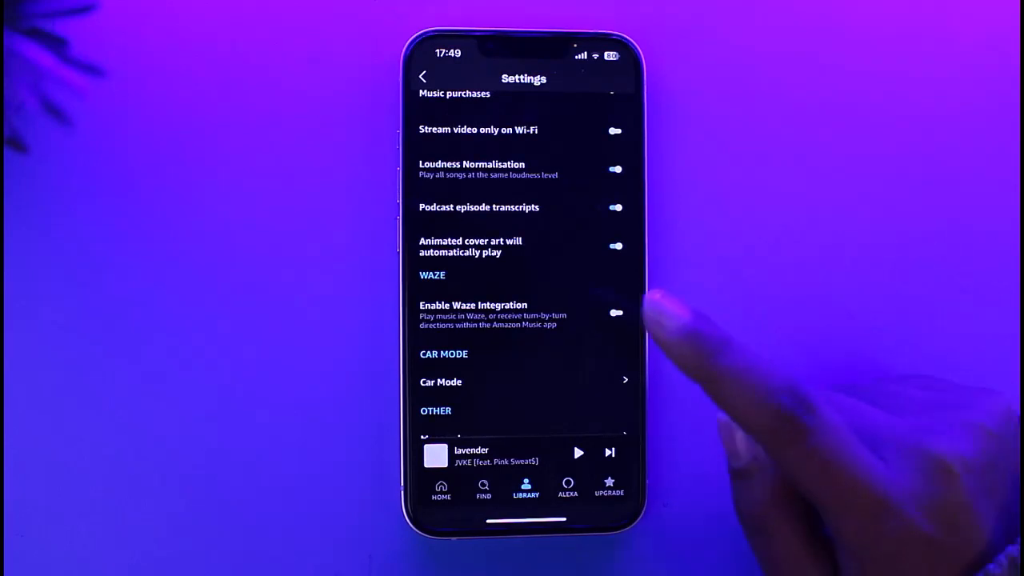
mouse_move(664, 320)
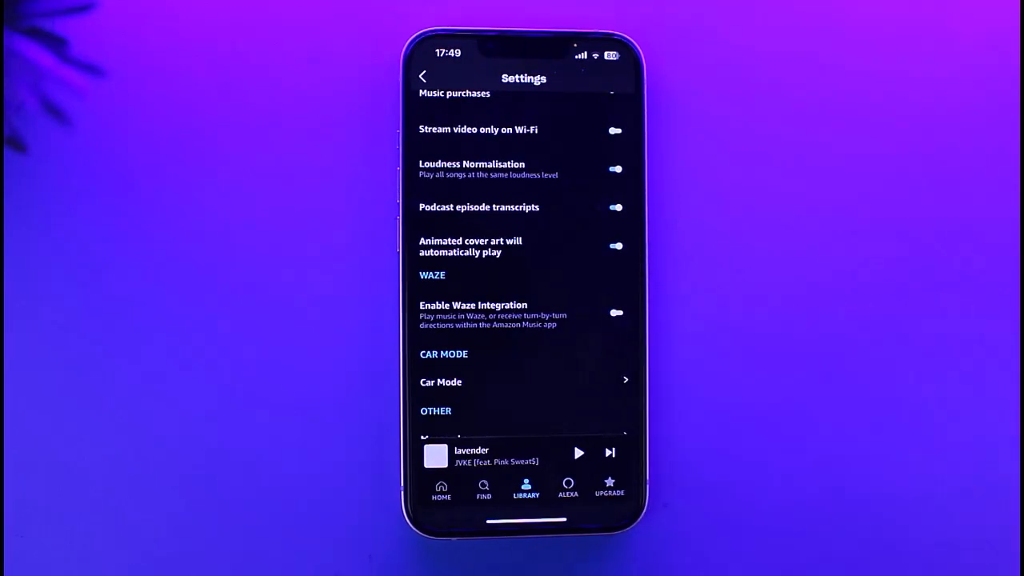